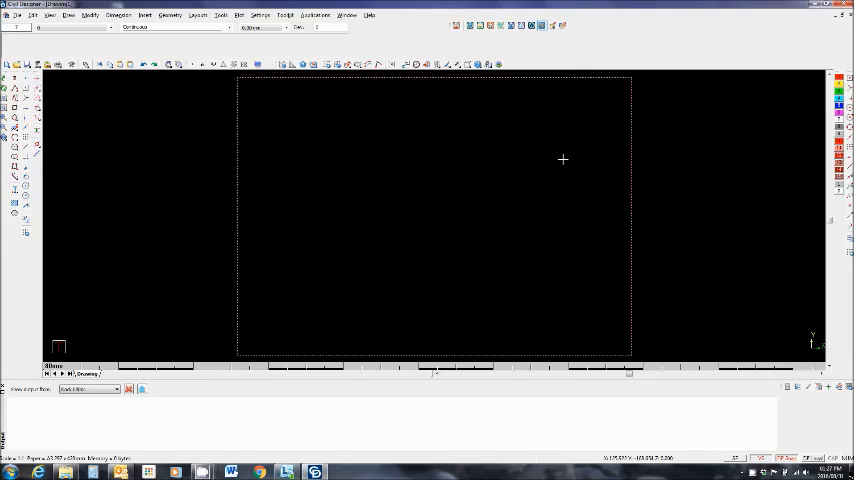
pyautogui.moveTo(466, 144)
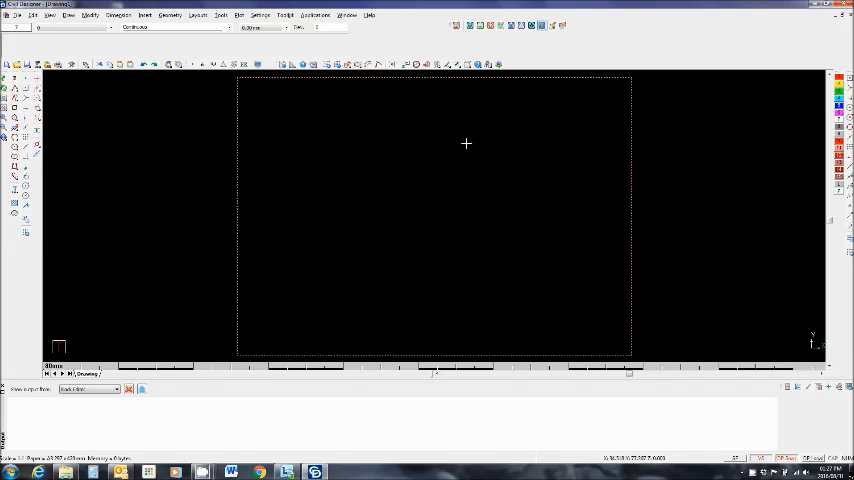
pyautogui.moveTo(444, 152)
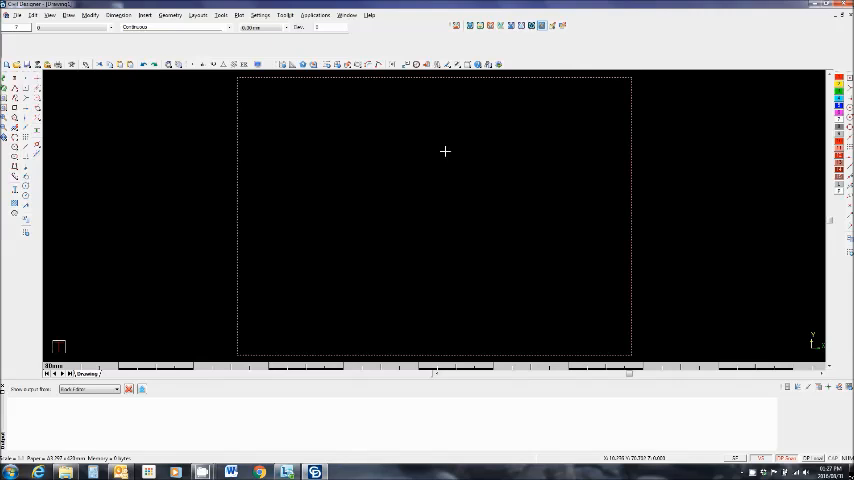
pyautogui.moveTo(484, 182)
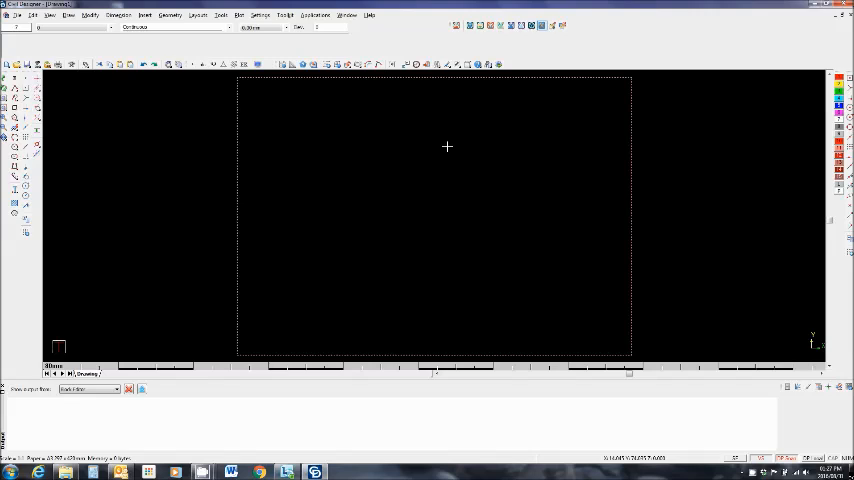
pyautogui.moveTo(440, 132)
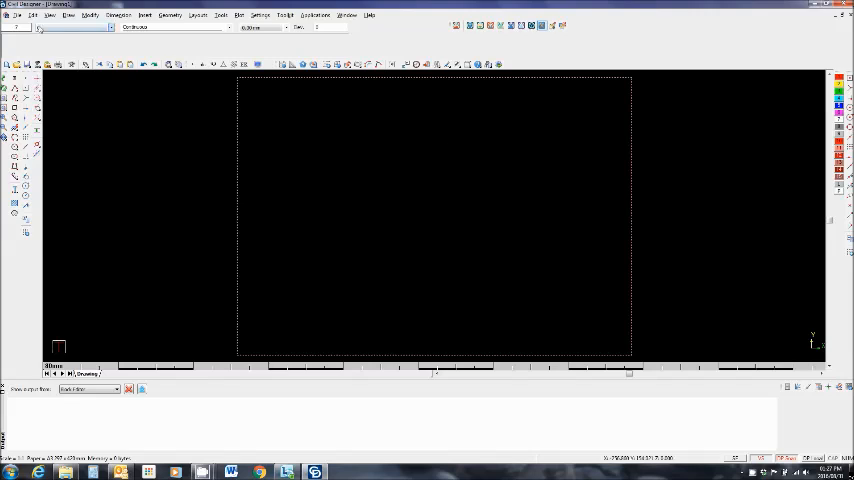
# Step: Start a new drawing from a template, browsing via Computer to the drive and choosing the template file
pyautogui.click(16, 14)
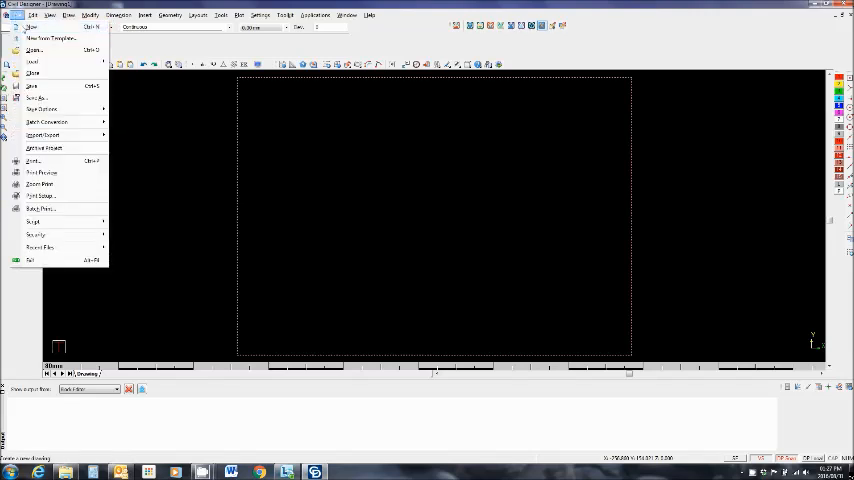
pyautogui.click(32, 38)
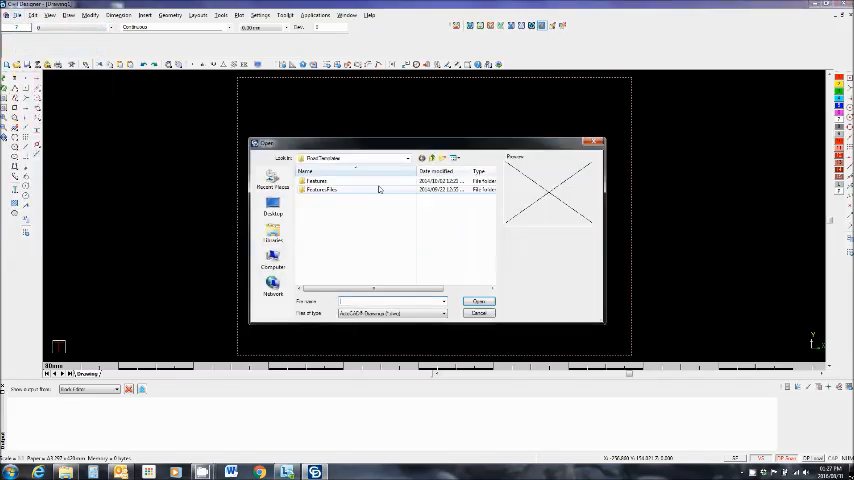
pyautogui.click(404, 158)
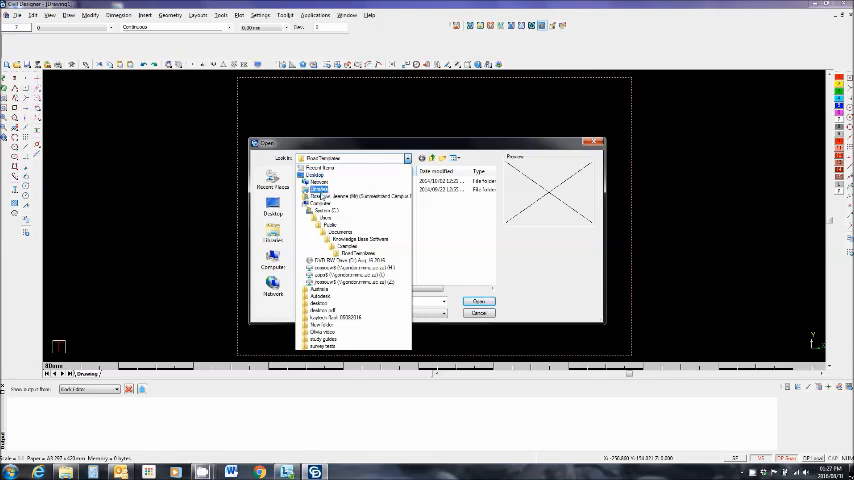
pyautogui.click(272, 258)
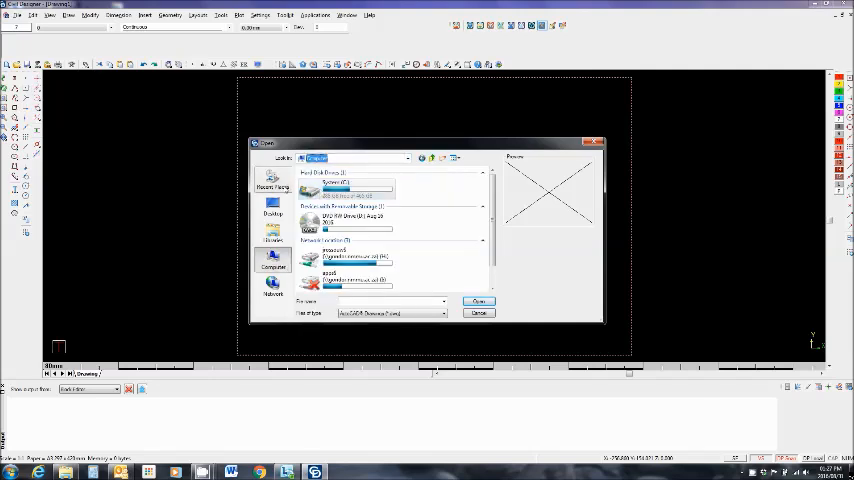
pyautogui.click(272, 232)
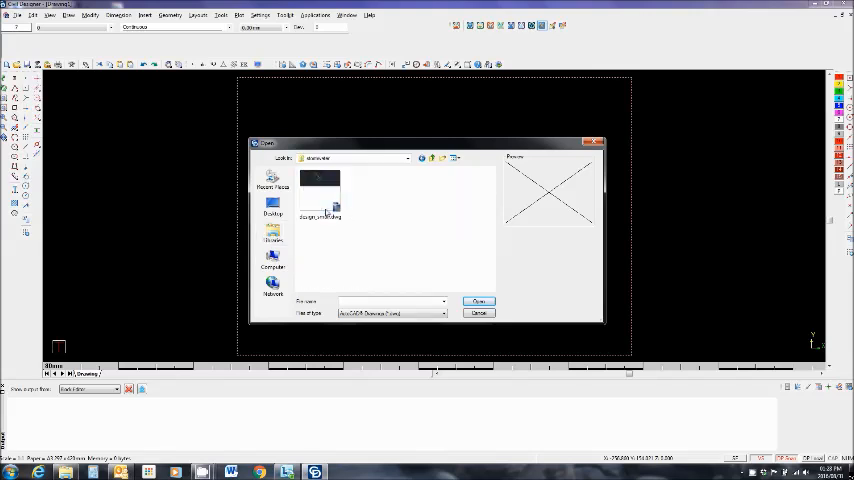
pyautogui.click(320, 196)
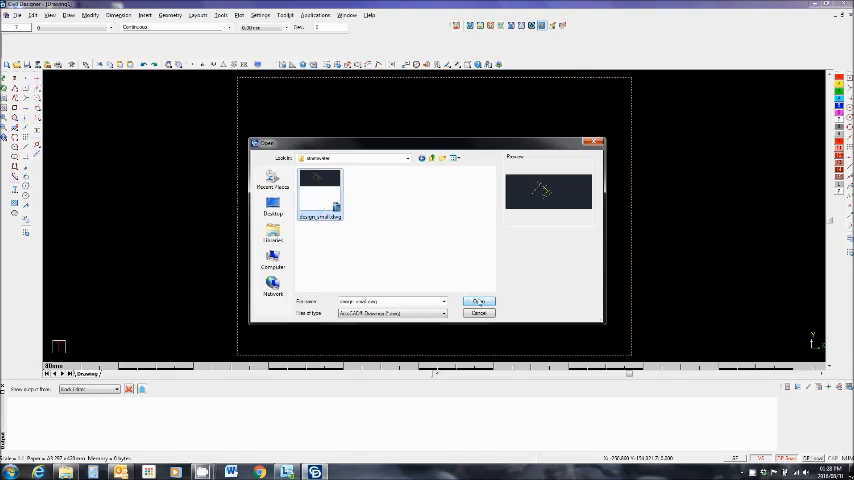
pyautogui.click(478, 300)
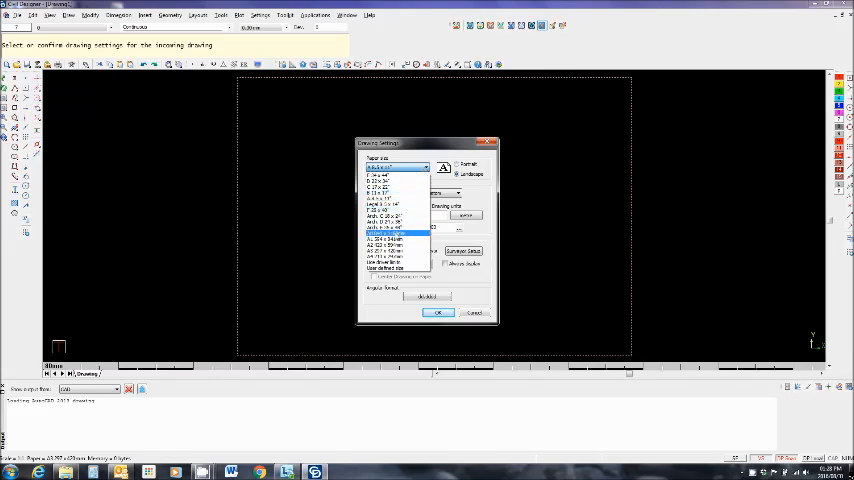
# Step: Pick the sheet size in Drawing Setup, keep the default option, and accept the mapping table
pyautogui.click(384, 238)
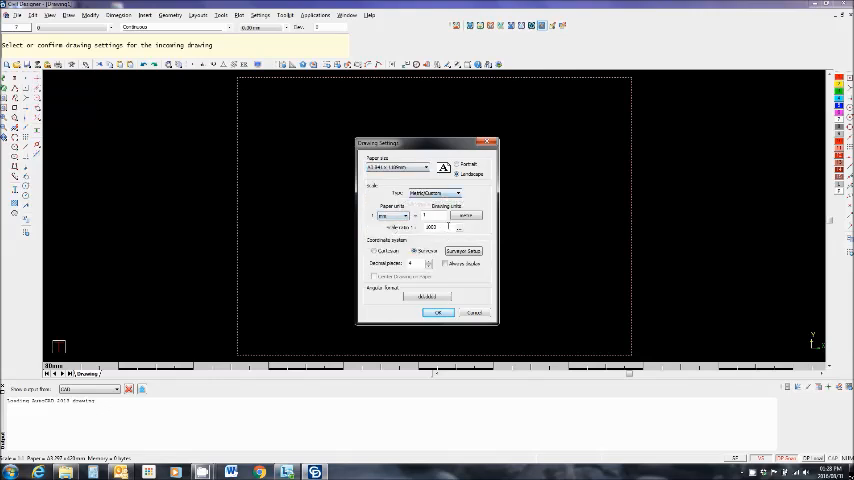
pyautogui.click(438, 312)
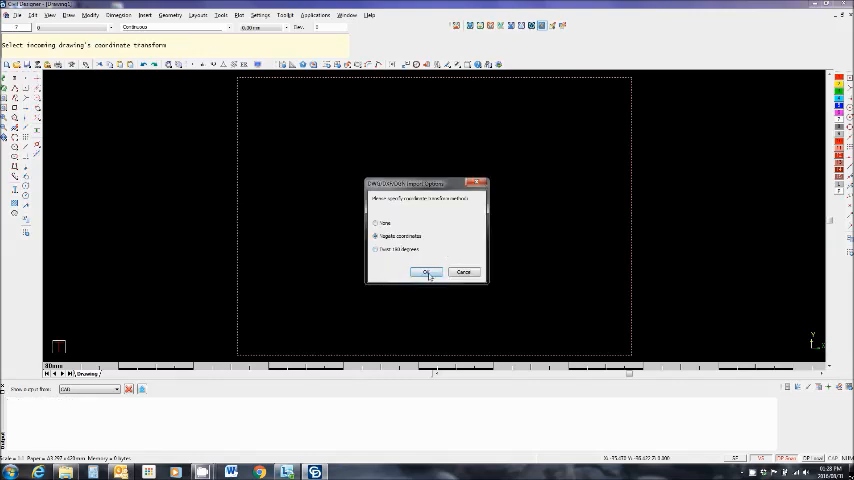
pyautogui.click(428, 272)
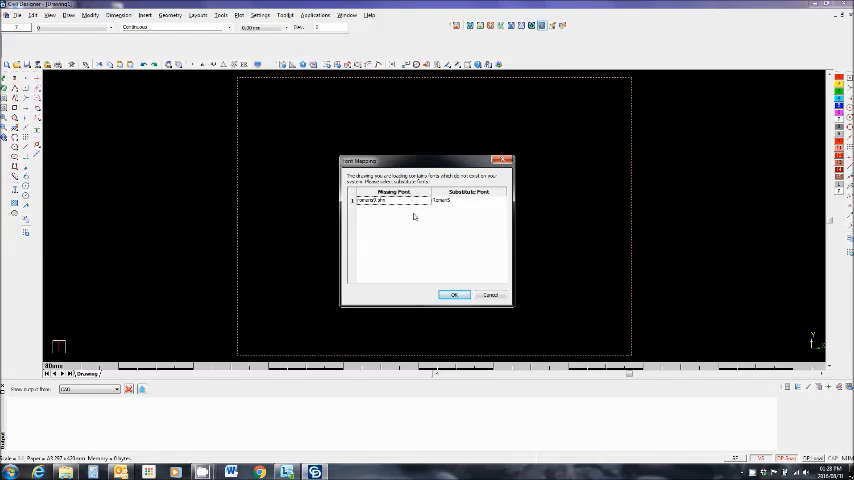
pyautogui.click(454, 296)
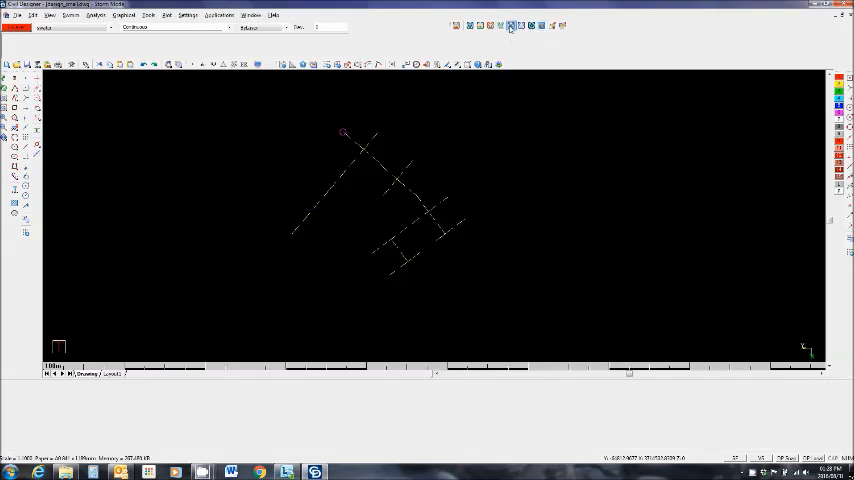
# Step: Begin the next file command once the template's pipe network lines have loaded
pyautogui.click(32, 16)
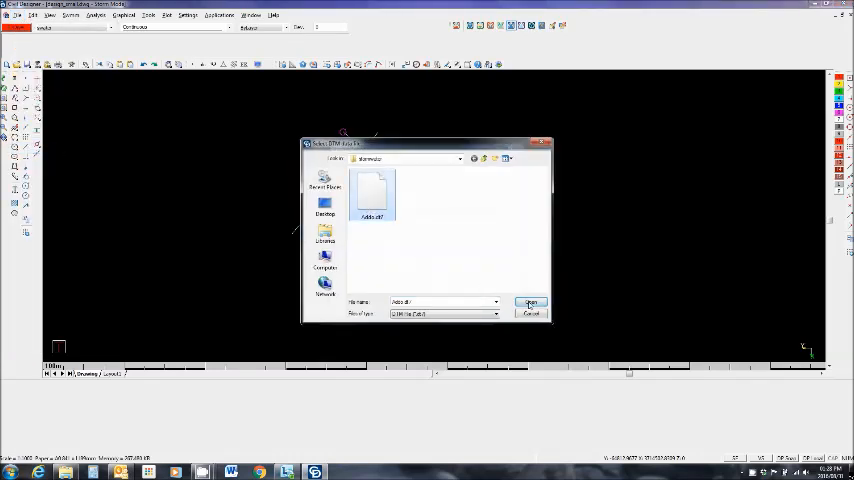
# Step: Load the stormwater network drawing file, dismissing the warning and accepting the load settings
pyautogui.click(530, 304)
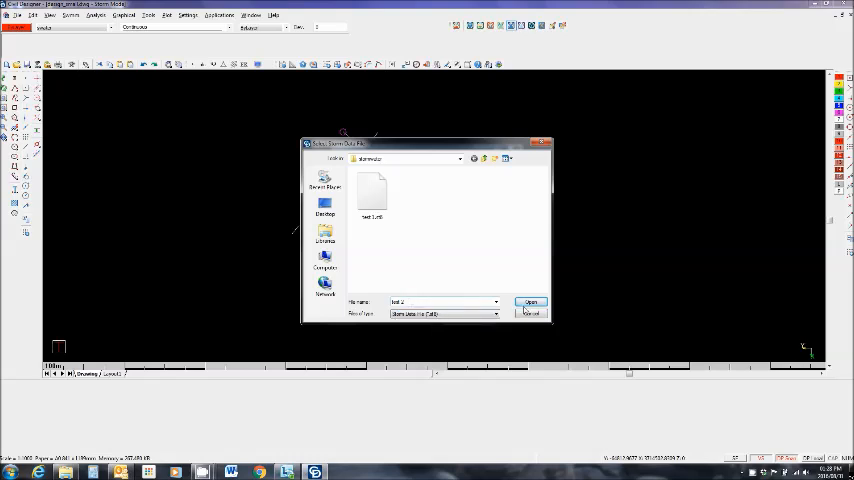
pyautogui.click(530, 302)
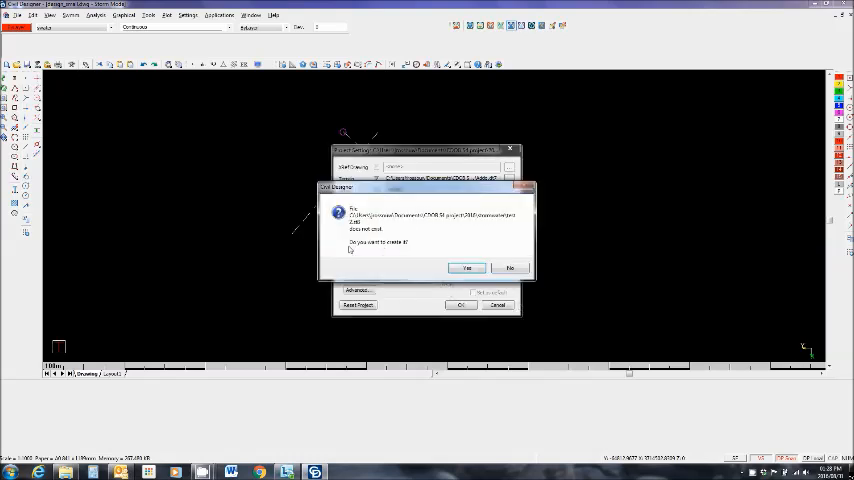
pyautogui.click(466, 268)
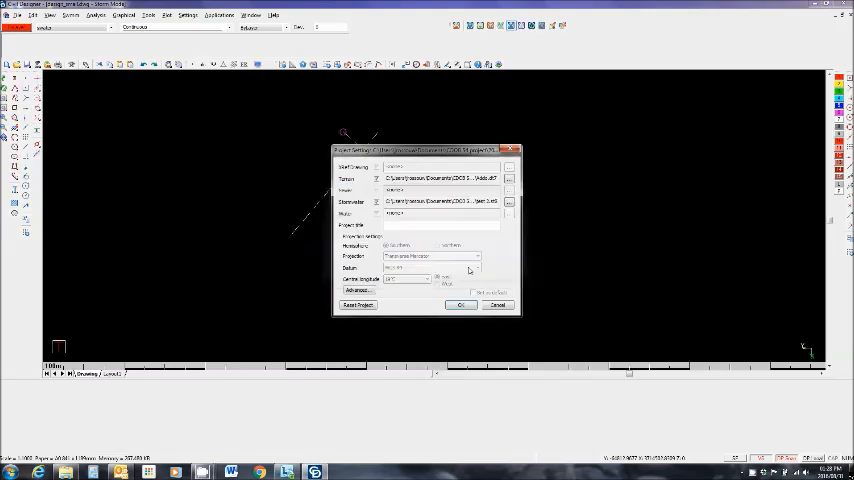
pyautogui.click(462, 304)
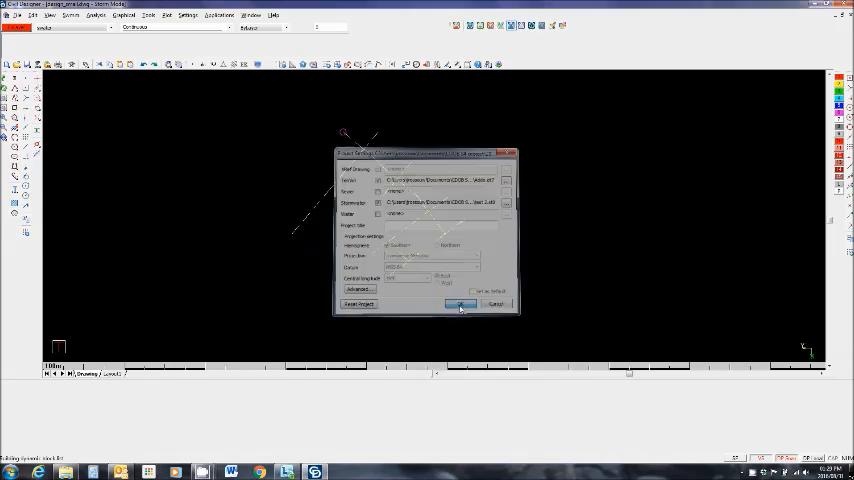
pyautogui.click(462, 304)
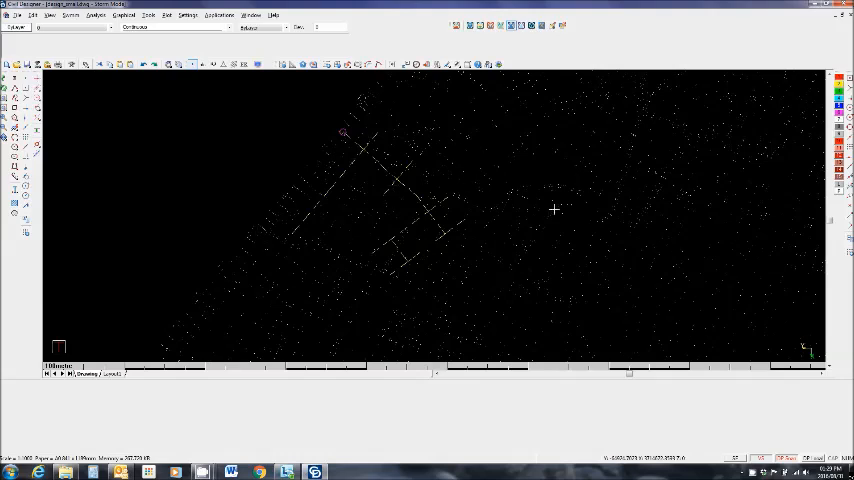
pyautogui.moveTo(340, 130)
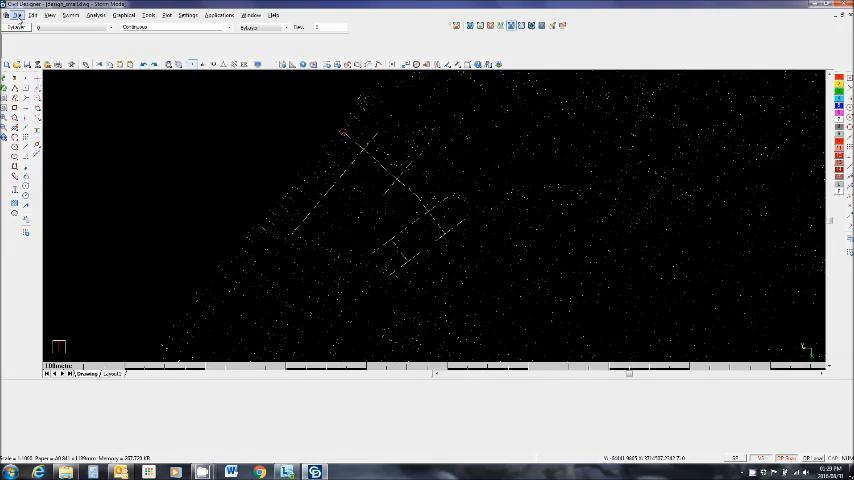
# Step: Load the network data from the File menu so the pipe runs stand out over faded background linework
pyautogui.click(32, 16)
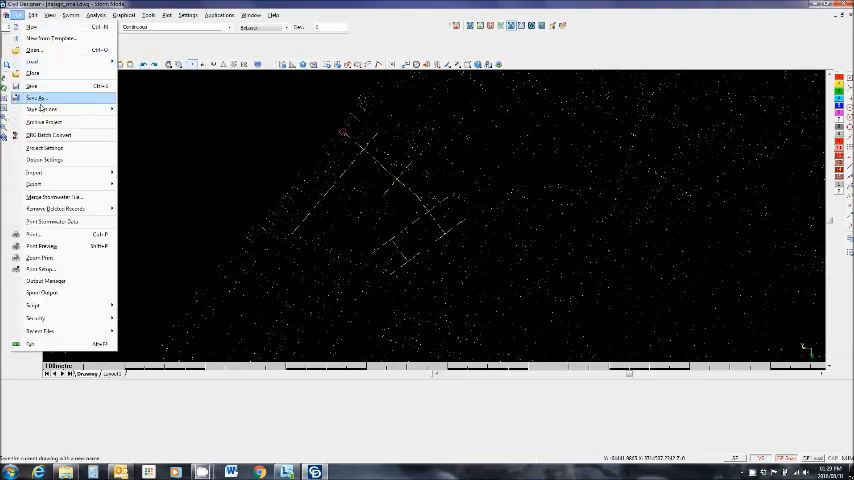
pyautogui.click(36, 172)
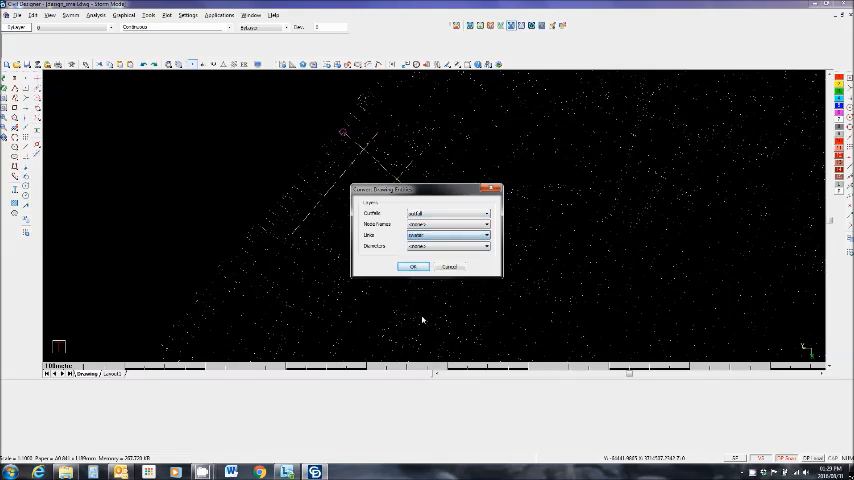
pyautogui.click(412, 266)
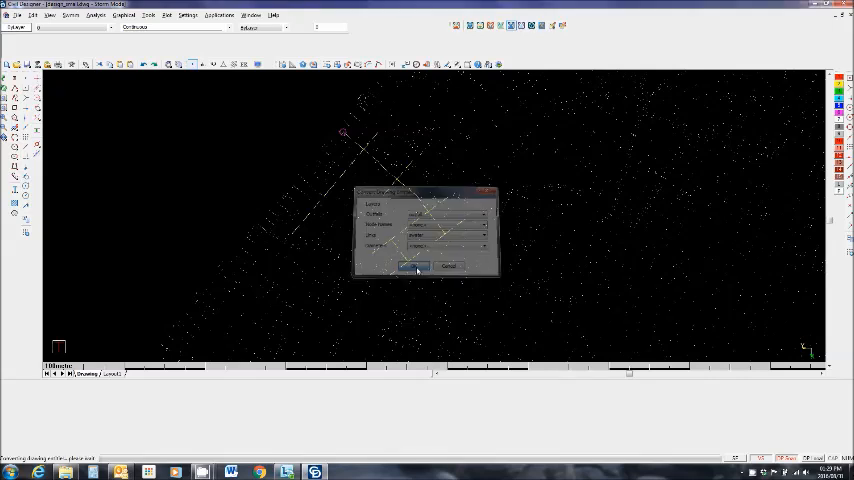
pyautogui.click(412, 266)
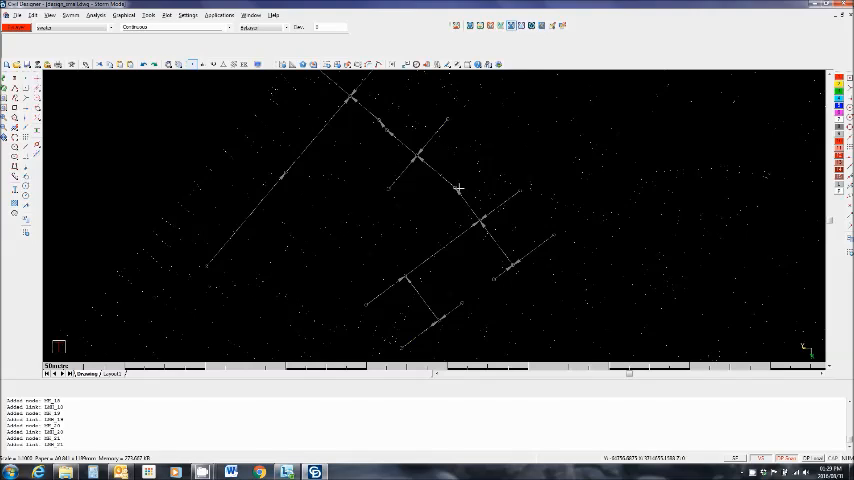
pyautogui.moveTo(322, 156)
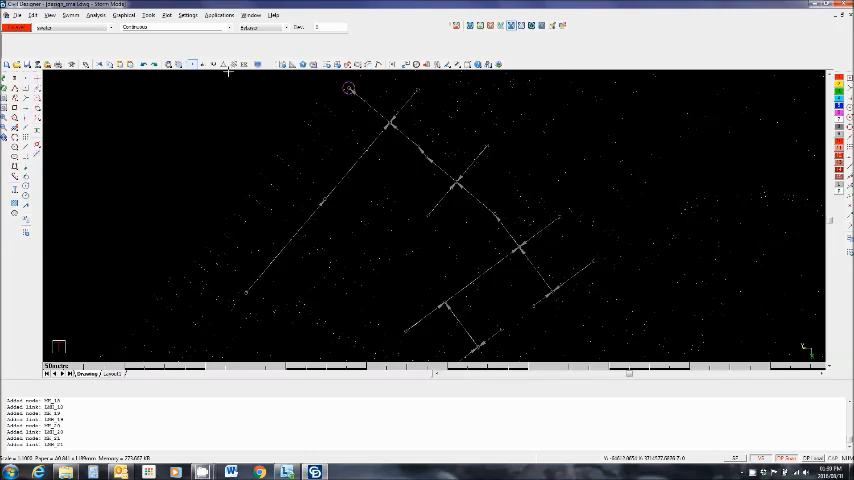
# Step: Review the network design settings (calculation method, pipe cover) and accept them
pyautogui.click(32, 16)
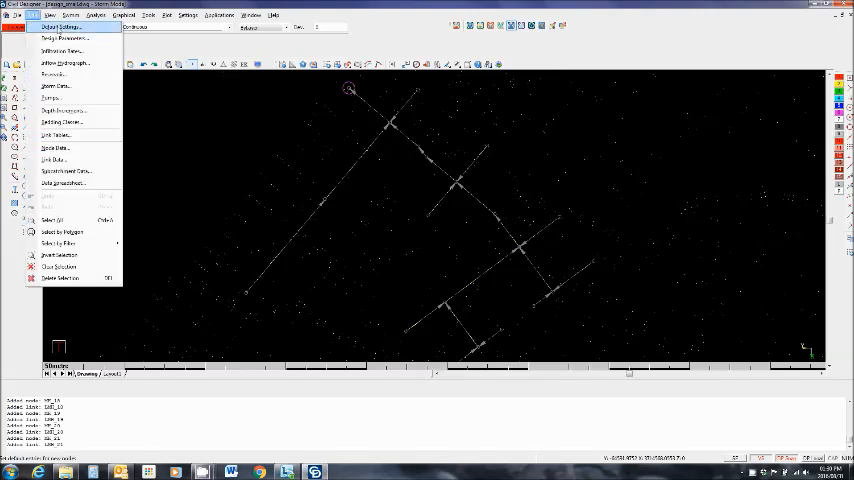
pyautogui.click(58, 28)
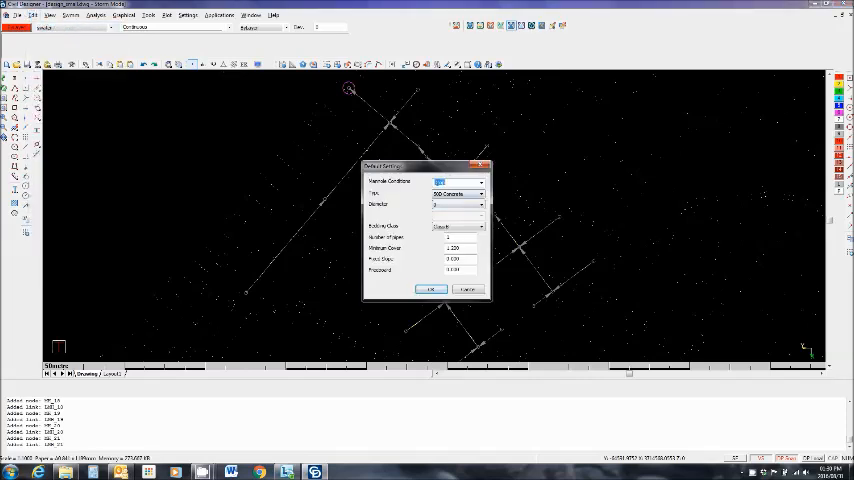
pyautogui.click(482, 180)
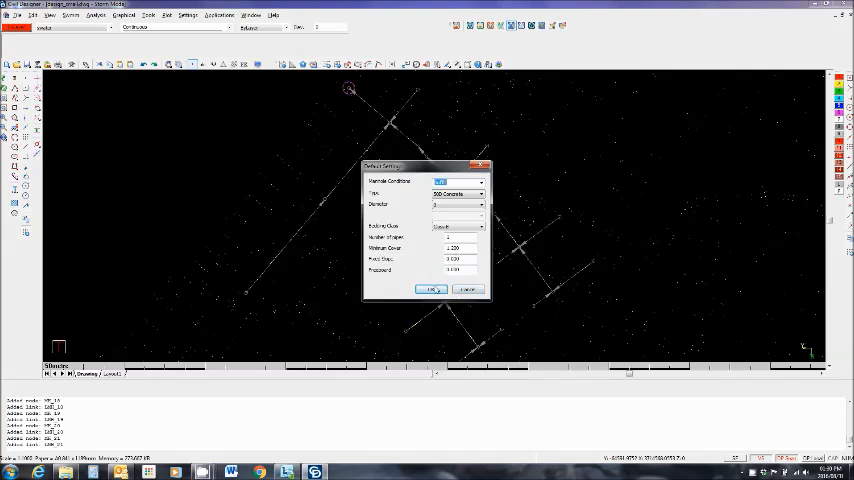
pyautogui.click(432, 288)
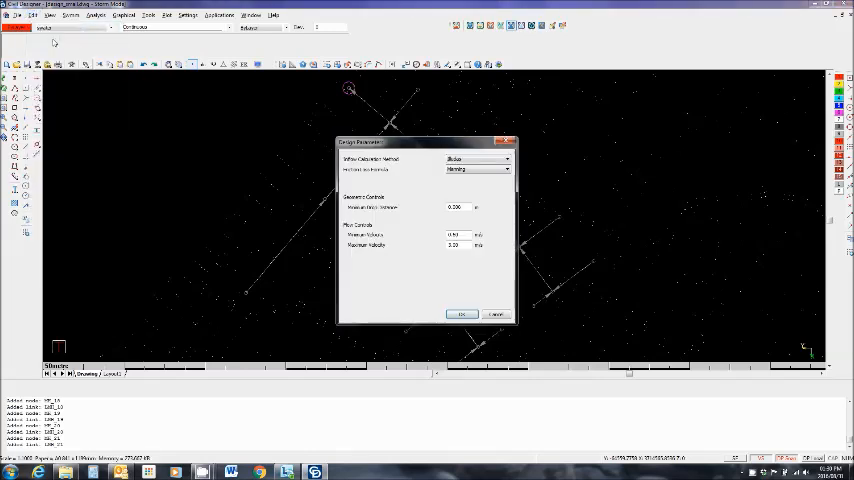
# Step: Choose a different flow calculation method and confirm the analysis settings
pyautogui.click(478, 168)
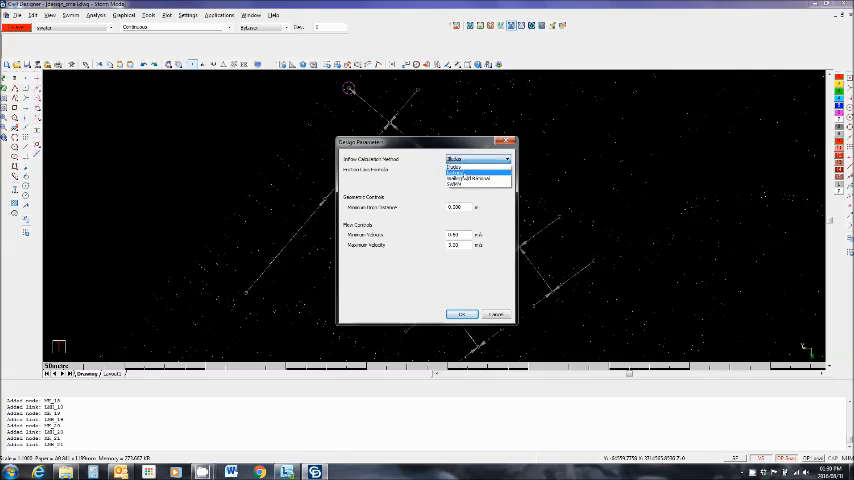
pyautogui.click(480, 158)
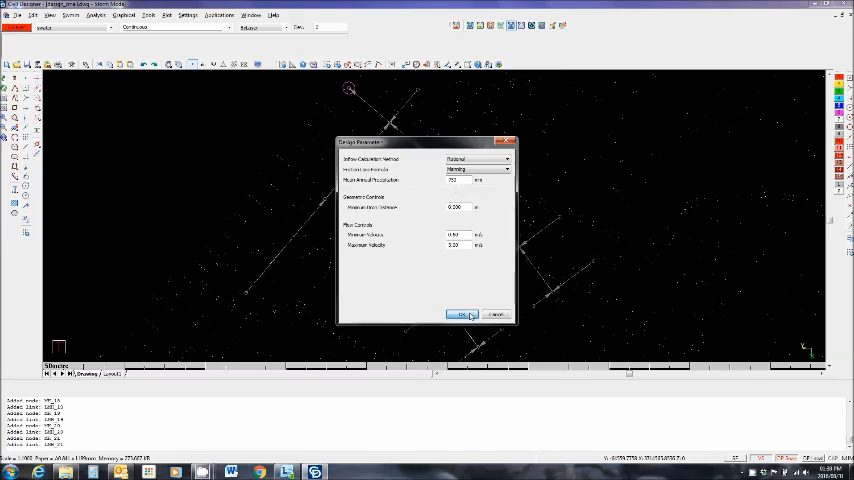
pyautogui.click(462, 316)
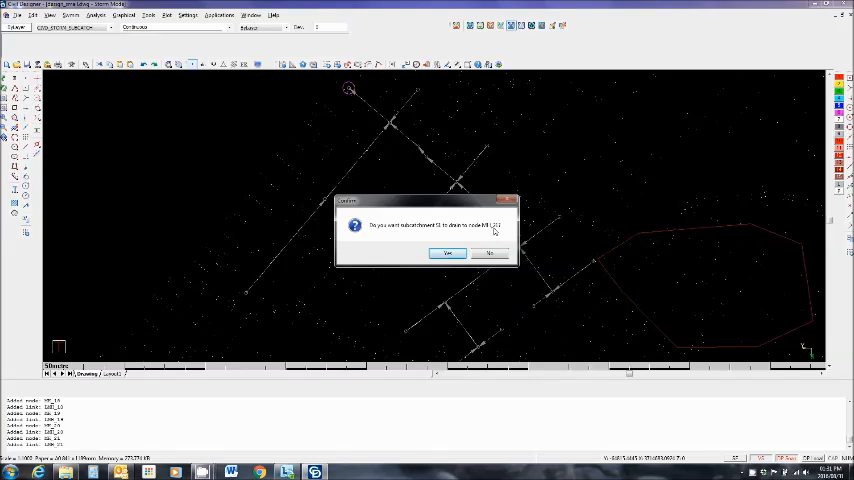
# Step: Confirm the drawn subcatchment boundary, then finish and confirm its drainage path
pyautogui.click(448, 252)
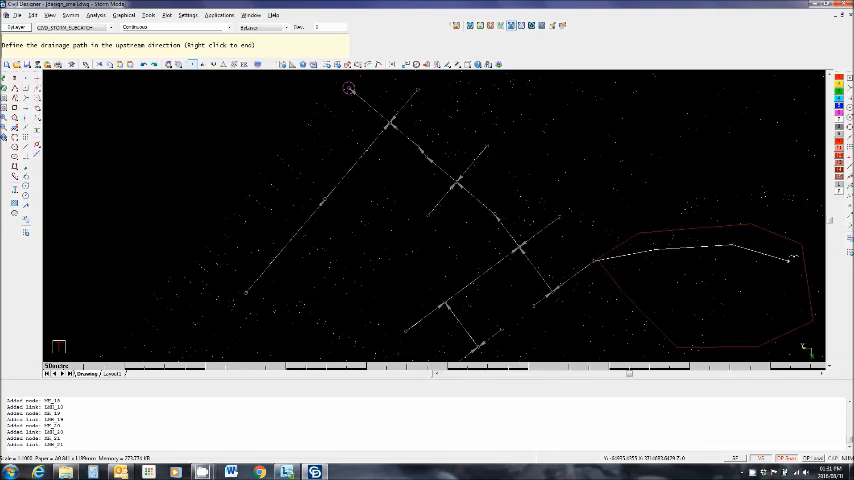
pyautogui.rightClick(796, 258)
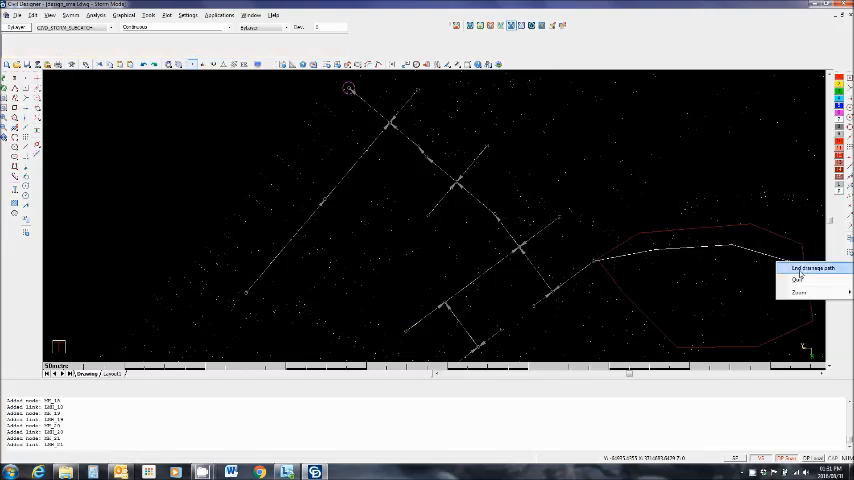
pyautogui.click(810, 268)
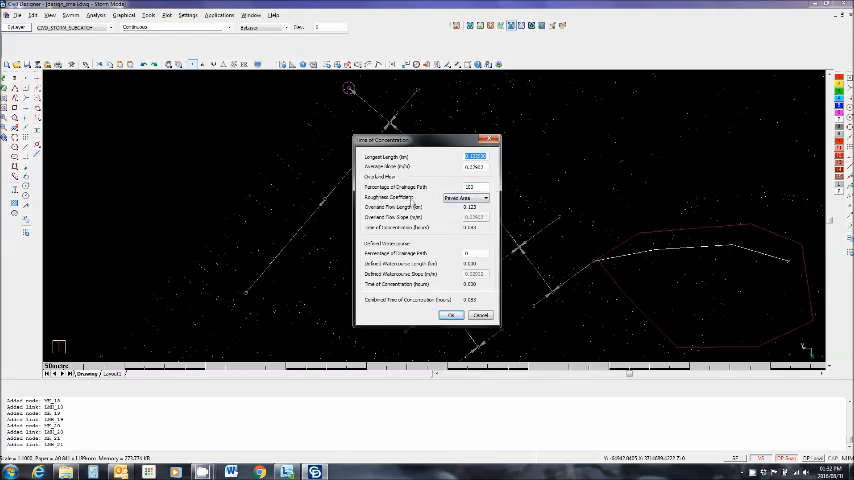
# Step: Select the surface type for the drainage path's roughness coefficient
pyautogui.click(484, 196)
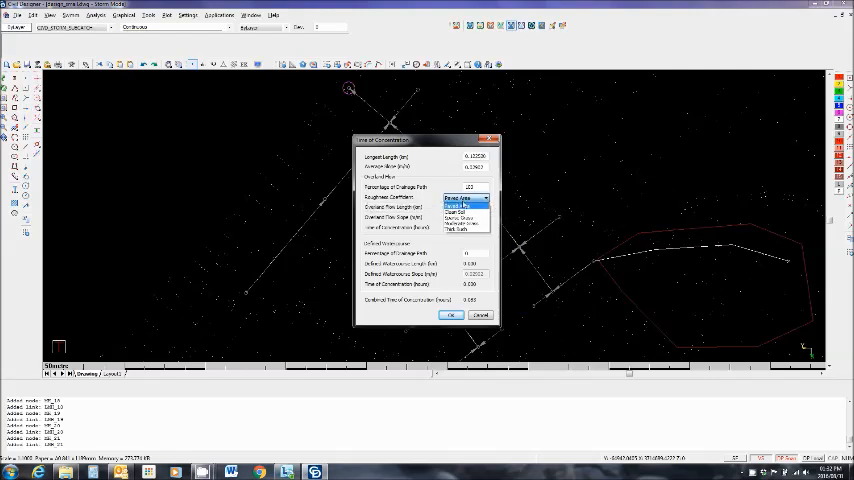
pyautogui.click(460, 198)
pyautogui.write('50')
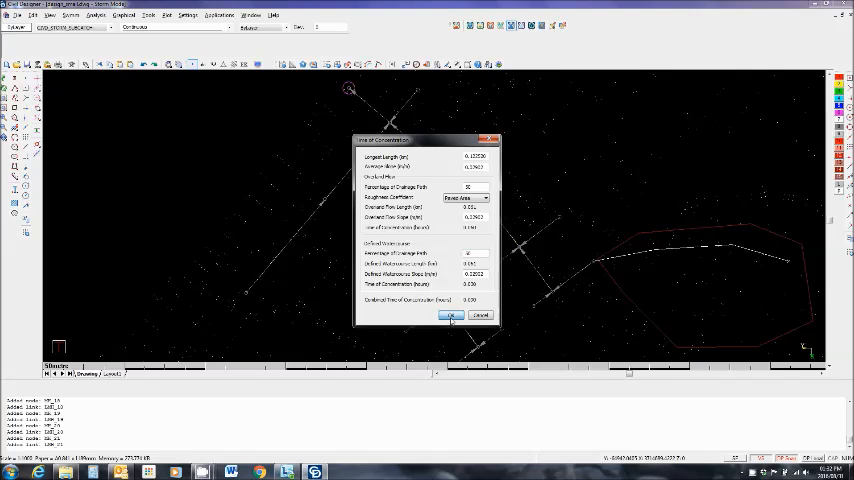
# Step: Accept the drainage path properties, set the runoff coefficient adjustment options, and continue to the subcatchment page
pyautogui.click(452, 316)
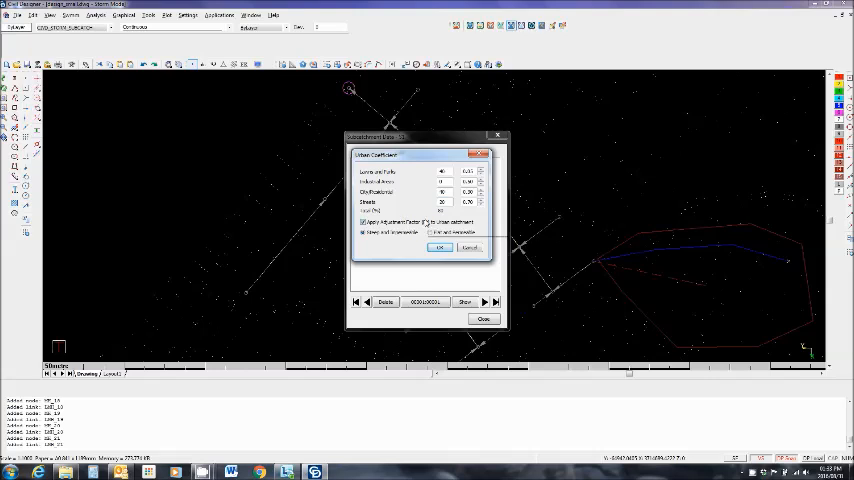
pyautogui.click(364, 222)
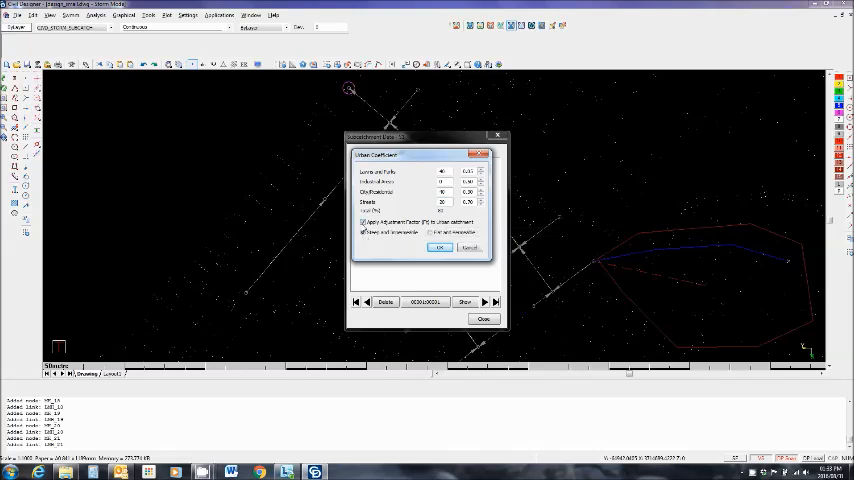
pyautogui.click(364, 224)
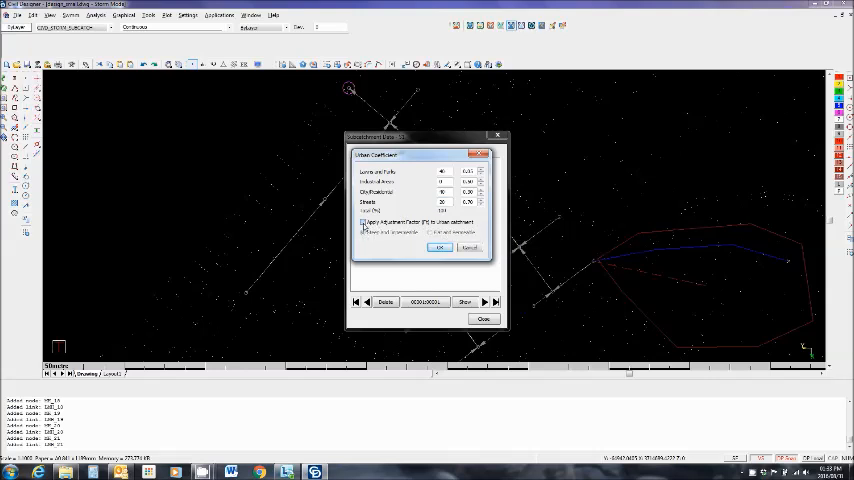
pyautogui.click(364, 222)
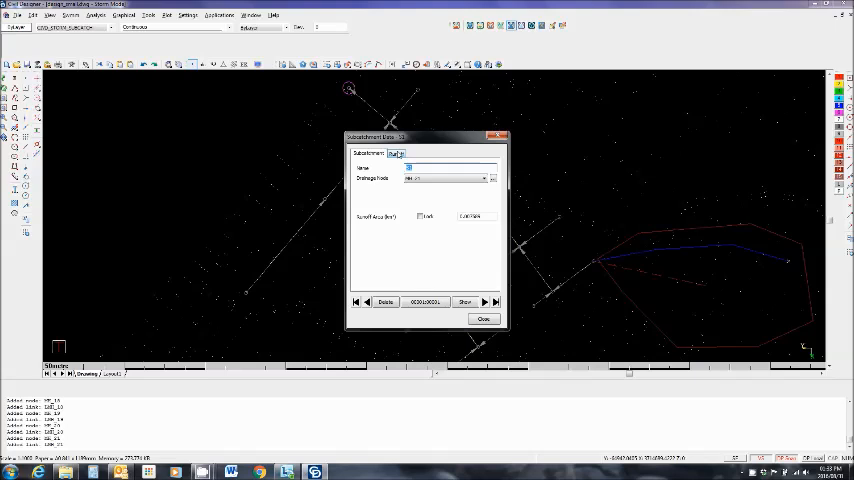
# Step: Accept the subcatchment parameters with OK and return to the network drawing
pyautogui.click(396, 152)
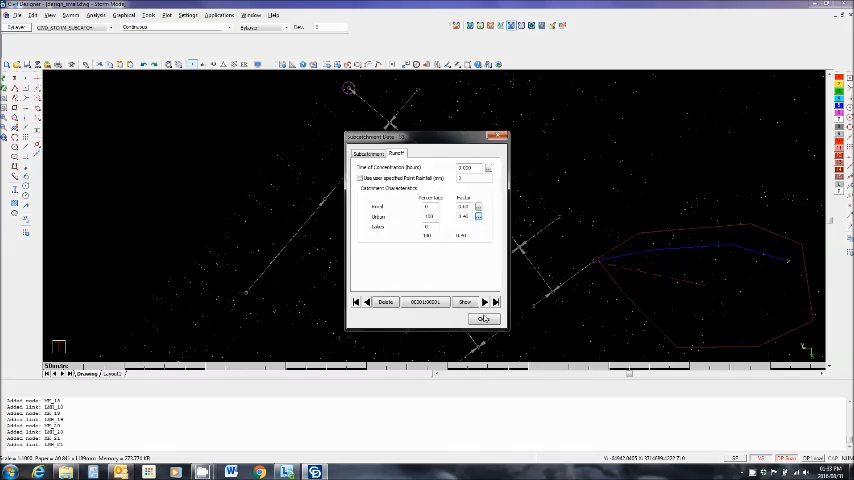
pyautogui.click(484, 318)
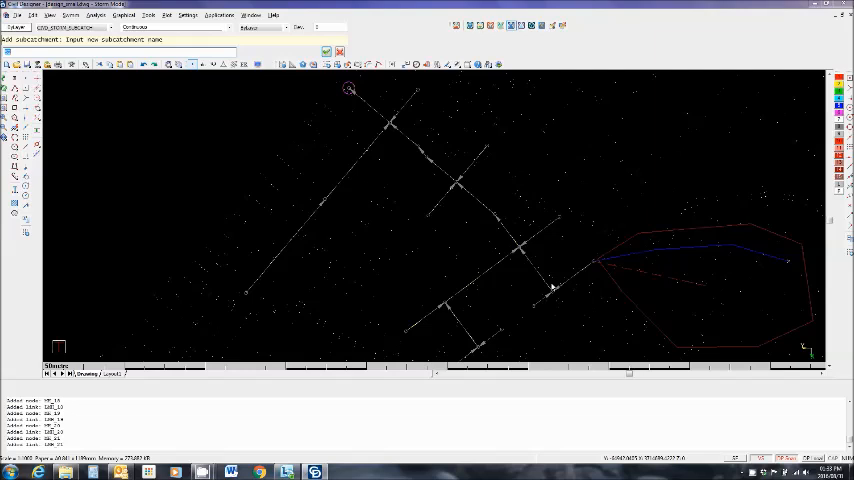
pyautogui.moveTo(544, 282)
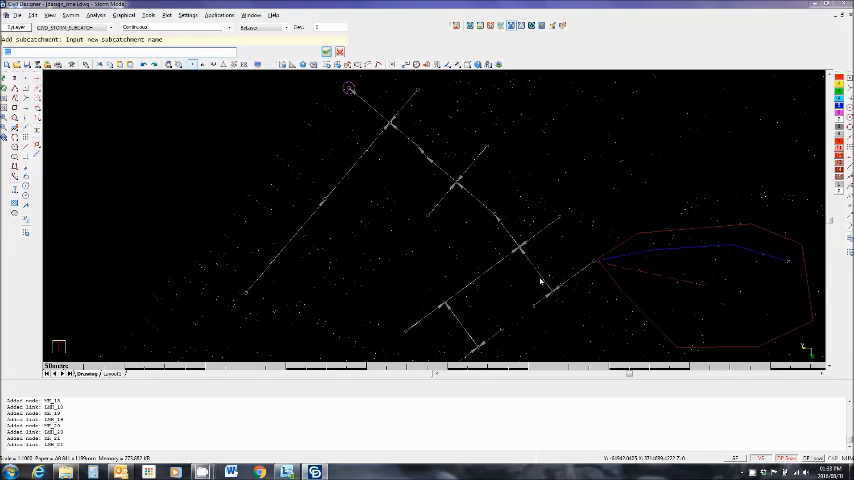
pyautogui.moveTo(432, 336)
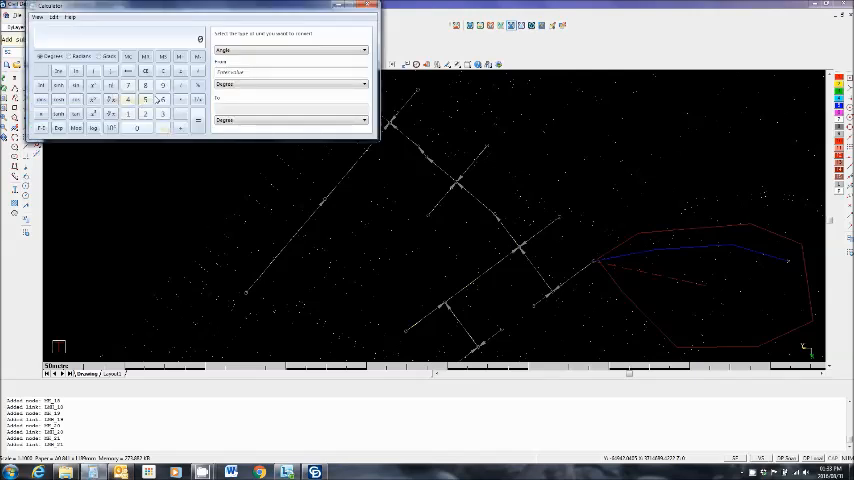
pyautogui.click(162, 98)
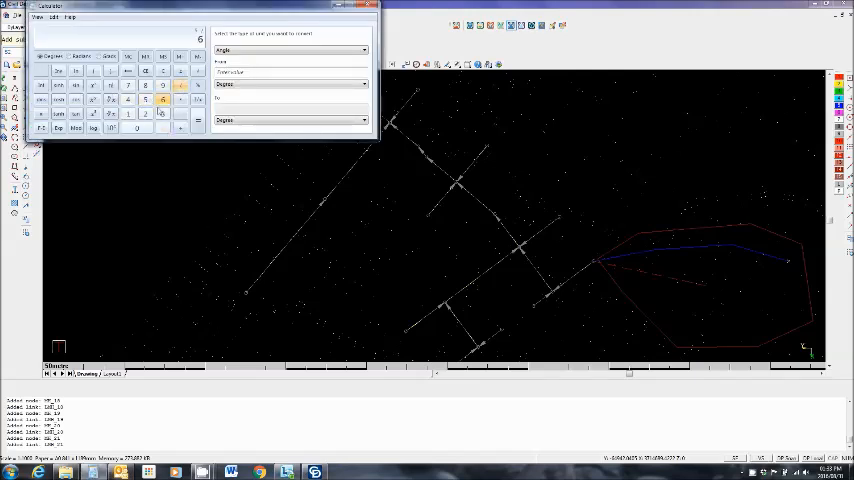
pyautogui.click(196, 128)
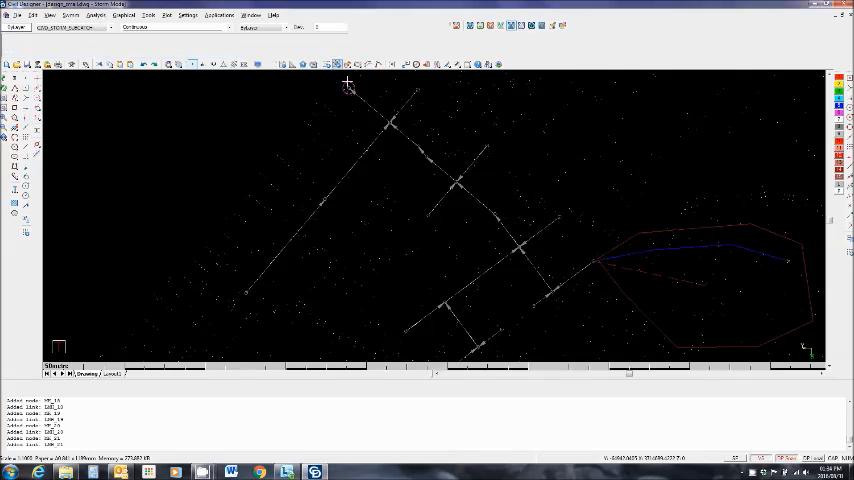
# Step: Run the Analyse command on the stormwater network with the chosen storm settings
pyautogui.click(96, 16)
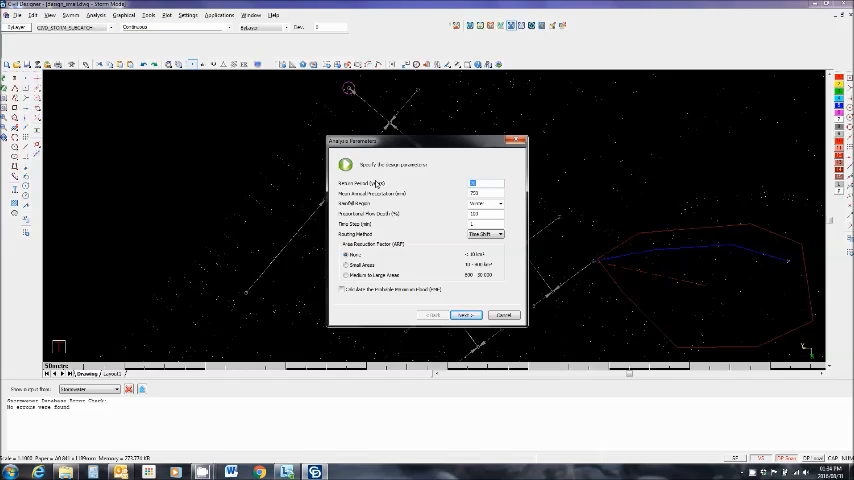
pyautogui.moveTo(484, 188)
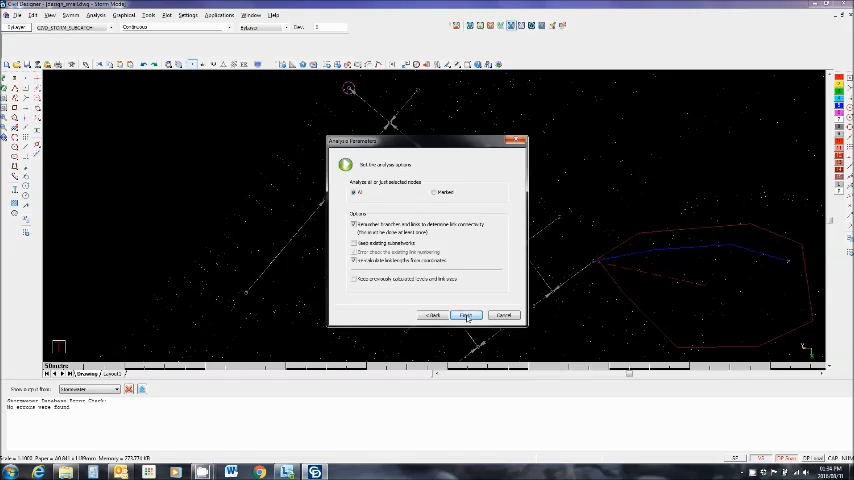
pyautogui.click(466, 316)
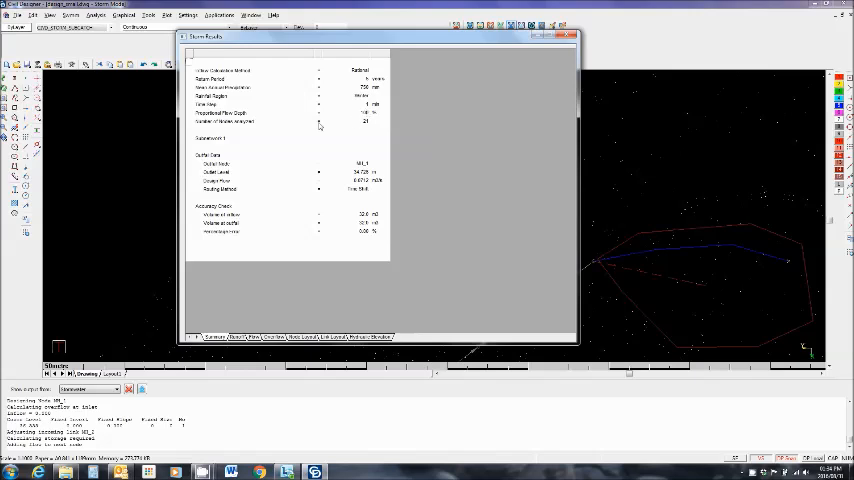
pyautogui.moveTo(376, 120)
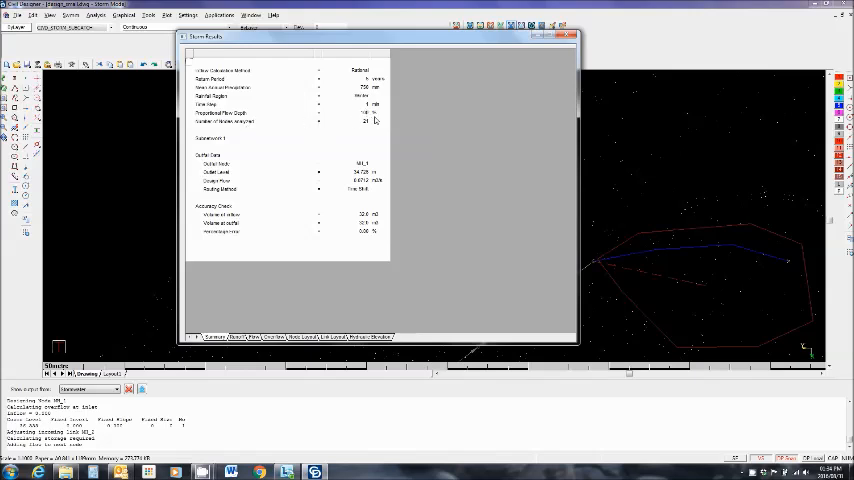
pyautogui.moveTo(220, 164)
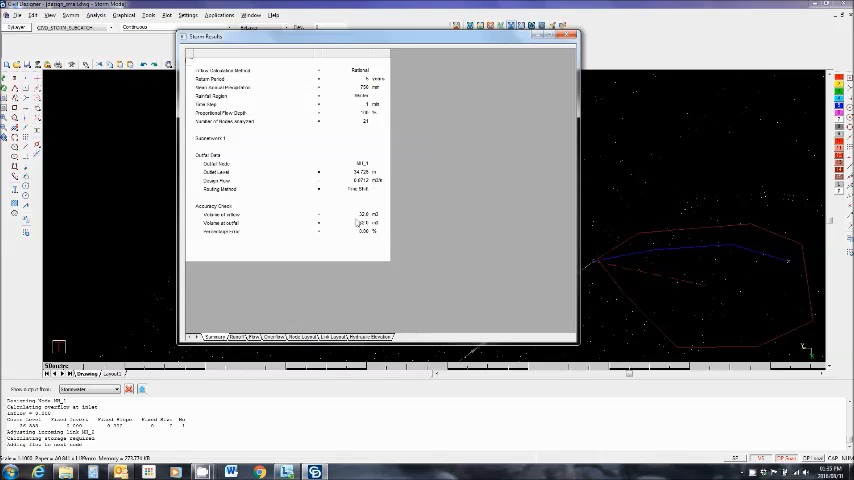
pyautogui.moveTo(314, 228)
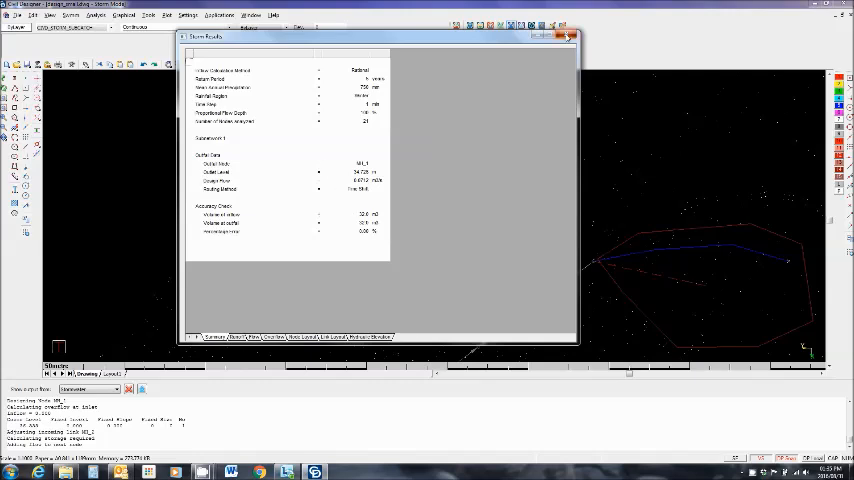
# Step: Review the flow and capacity results report, then close it
pyautogui.click(568, 36)
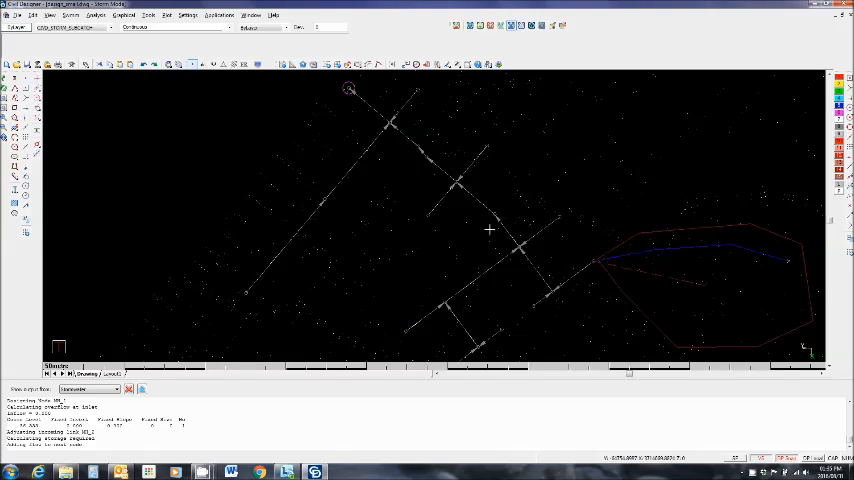
pyautogui.moveTo(396, 128)
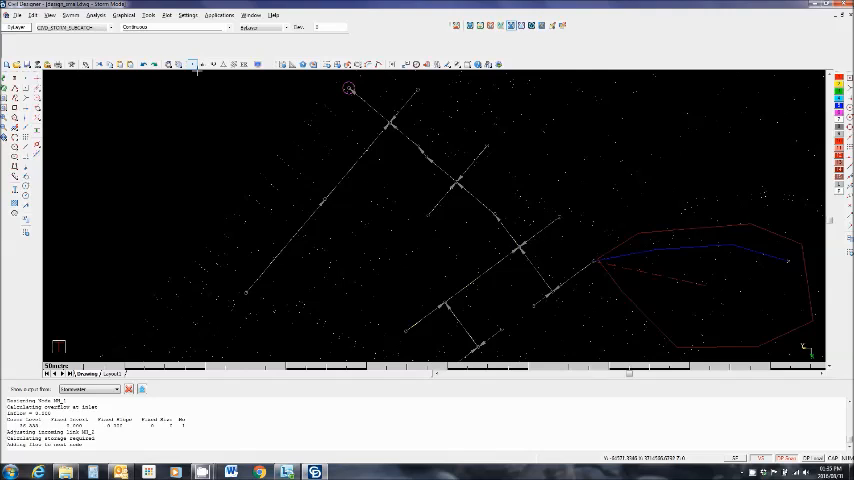
# Step: Open the network commands menu that holds the long section command
pyautogui.click(124, 16)
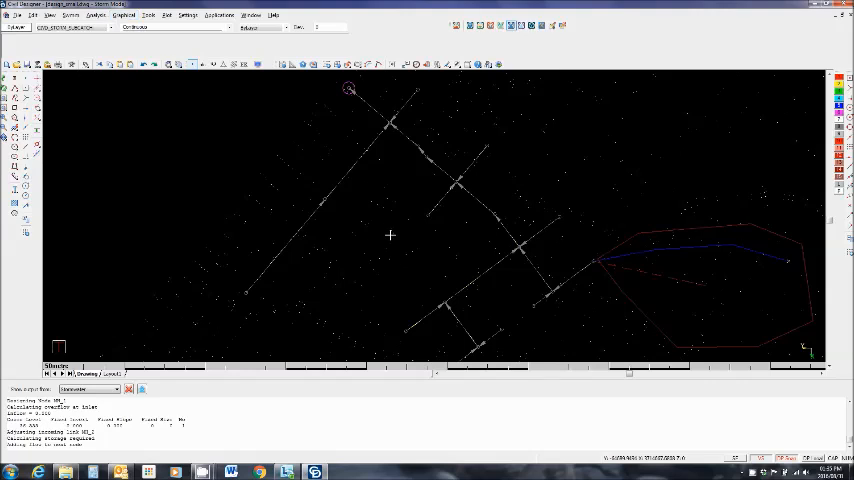
pyautogui.moveTo(302, 152)
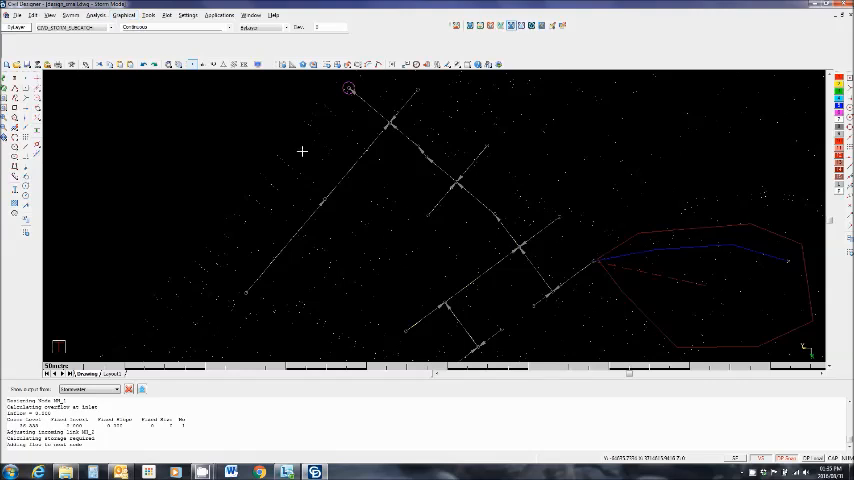
pyautogui.click(96, 16)
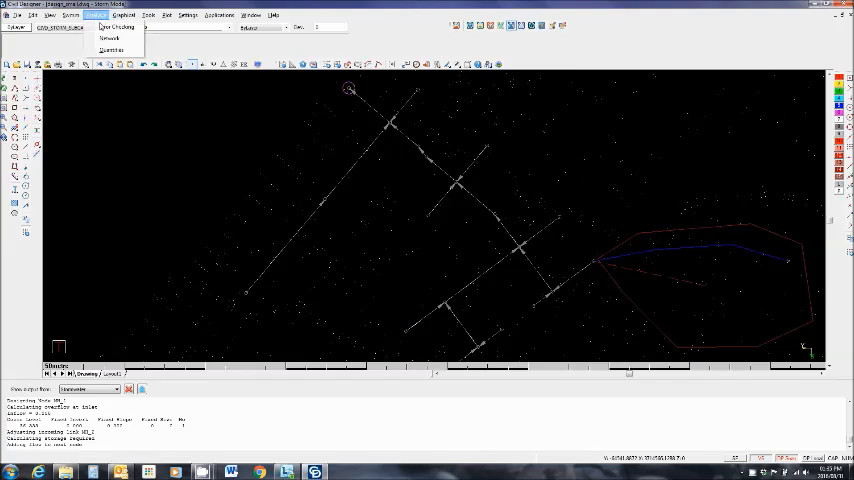
pyautogui.click(34, 14)
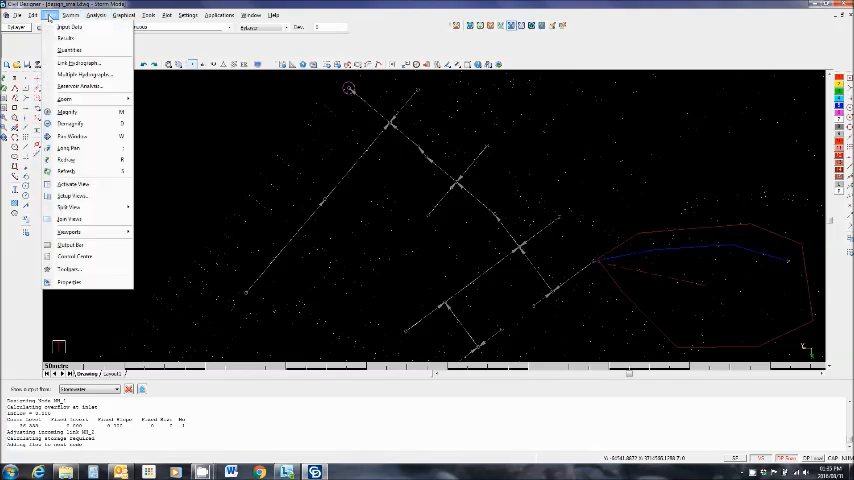
# Step: Show the vertical alignment long section of the pipe run and confirm its display settings
pyautogui.click(152, 16)
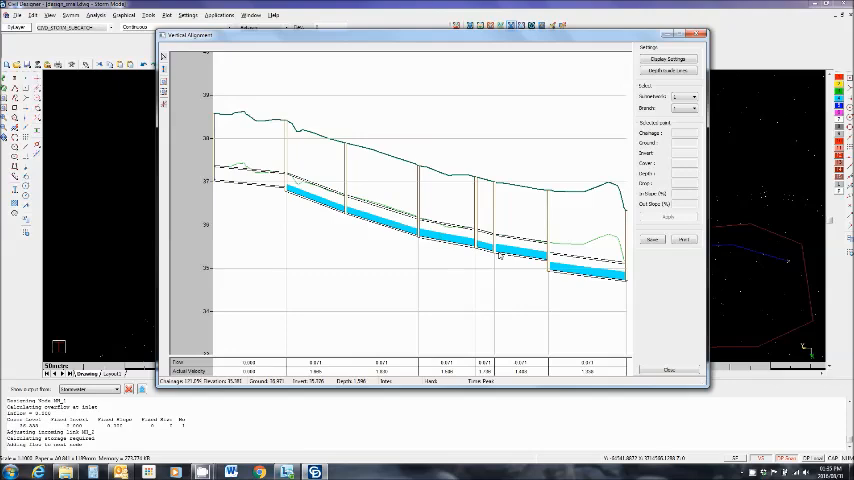
pyautogui.click(668, 58)
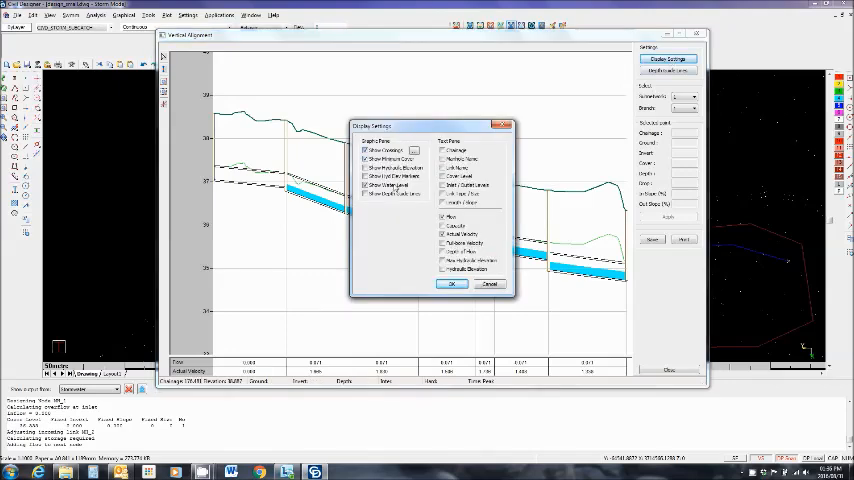
pyautogui.click(452, 284)
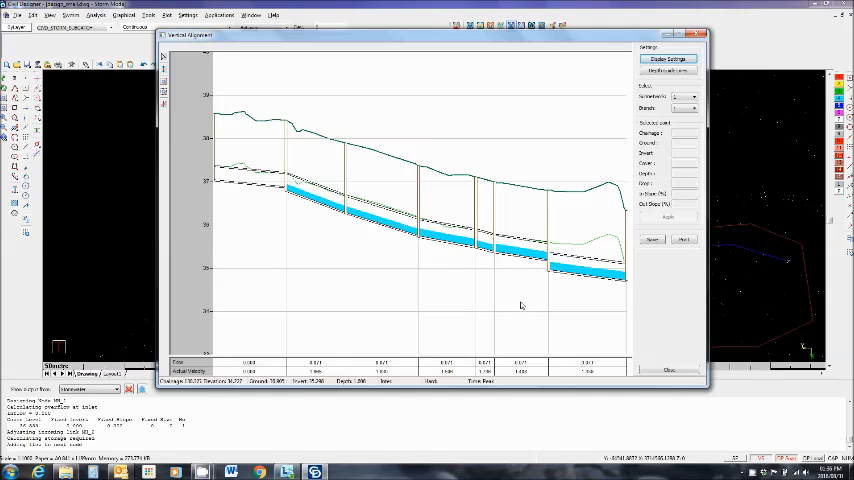